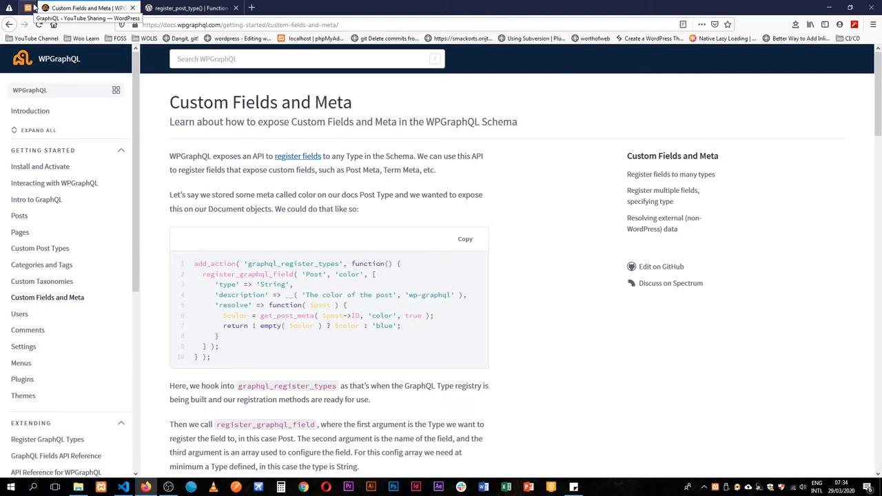
pyautogui.moveTo(304, 231)
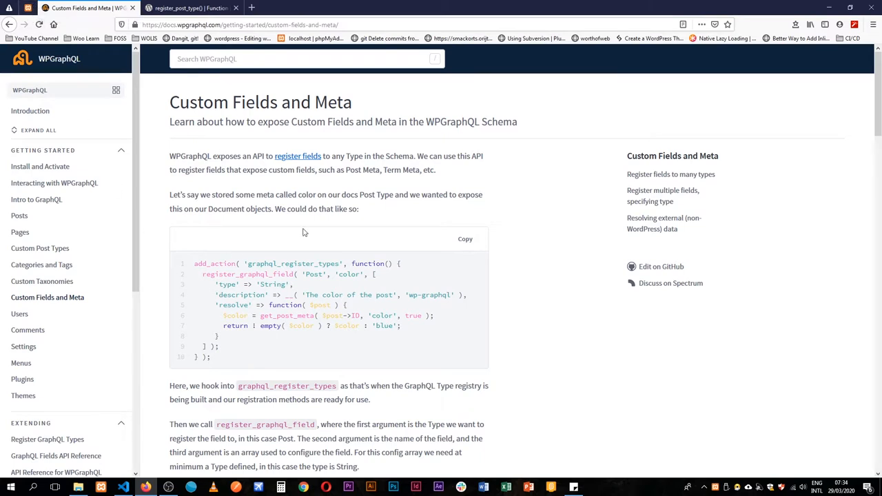
# Step: Copy the register_graphql_field example for a Post 'color' field from the WPGraphQL docs
pyautogui.click(464, 238)
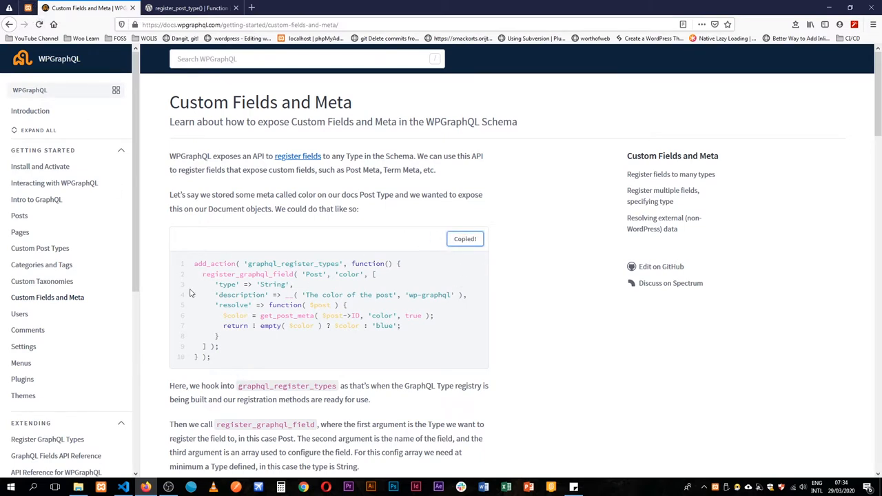
pyautogui.click(123, 487)
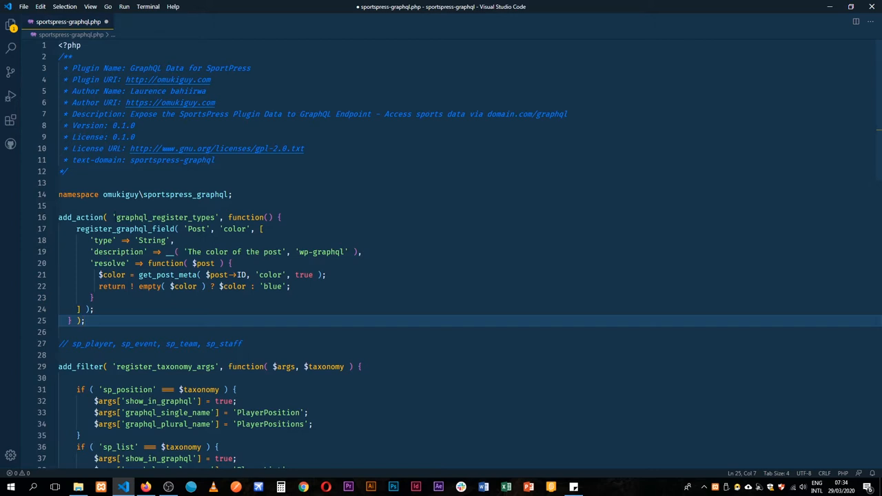
# Step: Highlight the pasted register_graphql_field call and scroll through the snippet
pyautogui.doubleClick(126, 229)
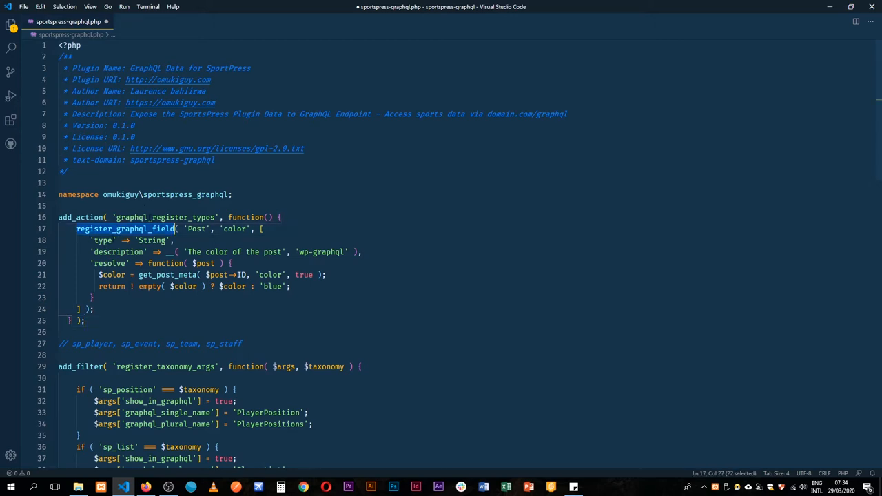
pyautogui.doubleClick(166, 217)
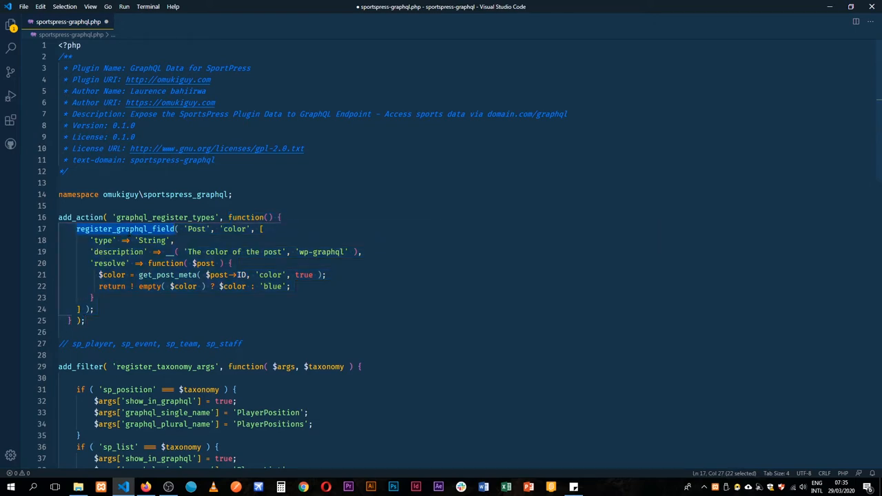
pyautogui.scroll(-3)
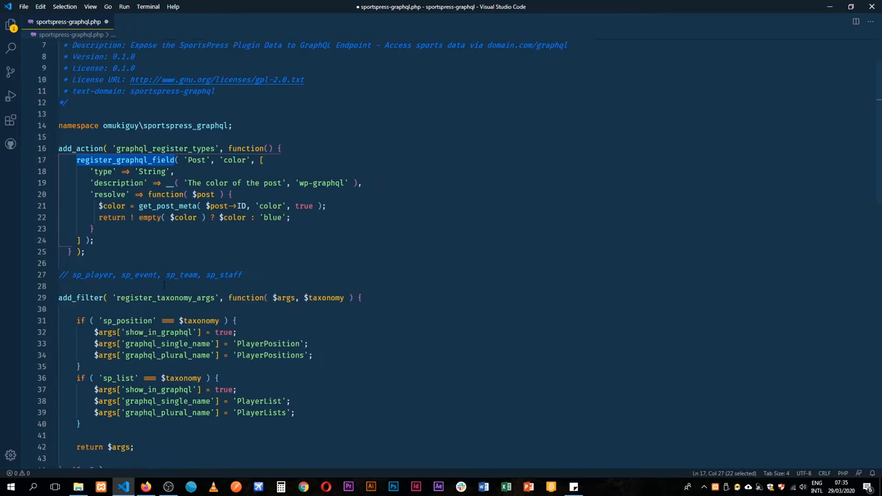
pyautogui.scroll(-3)
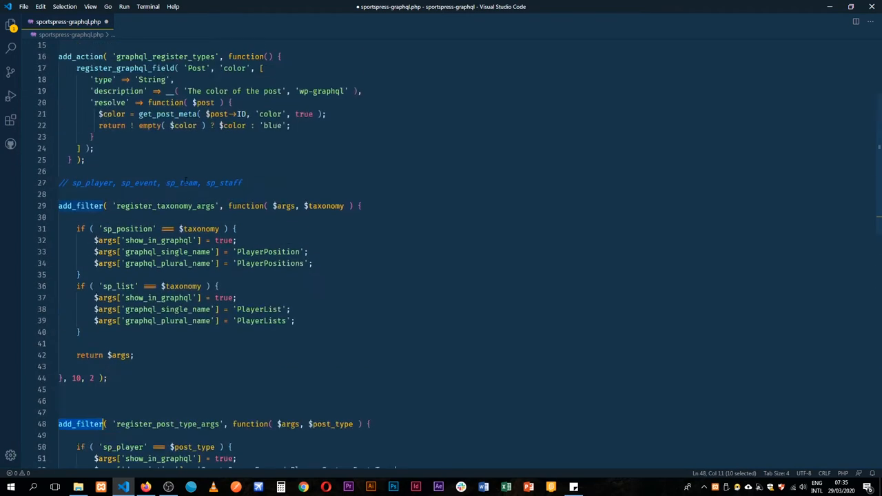
pyautogui.scroll(3)
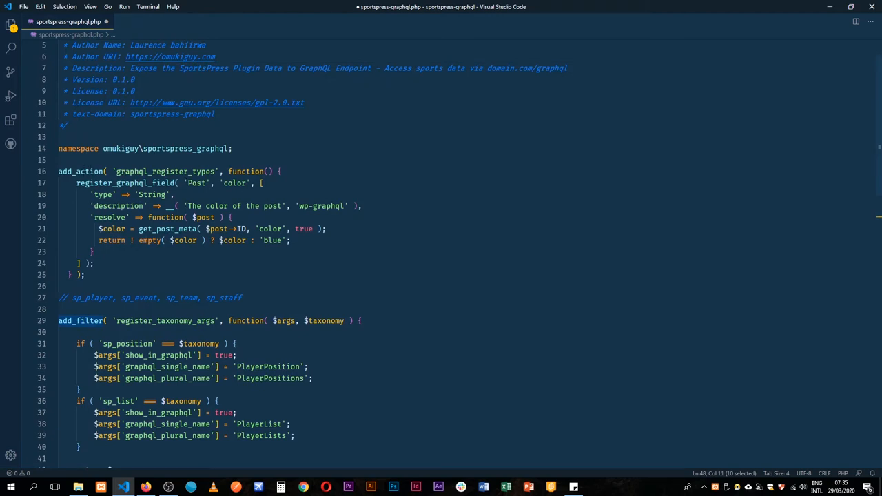
# Step: Highlight the field's type setting, its resolve function, and the 'color' meta key
pyautogui.doubleClick(78, 171)
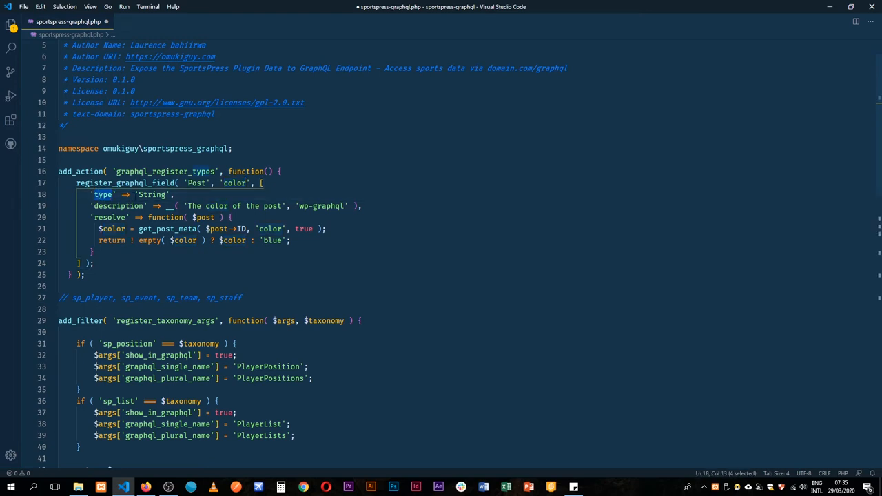
pyautogui.click(144, 194)
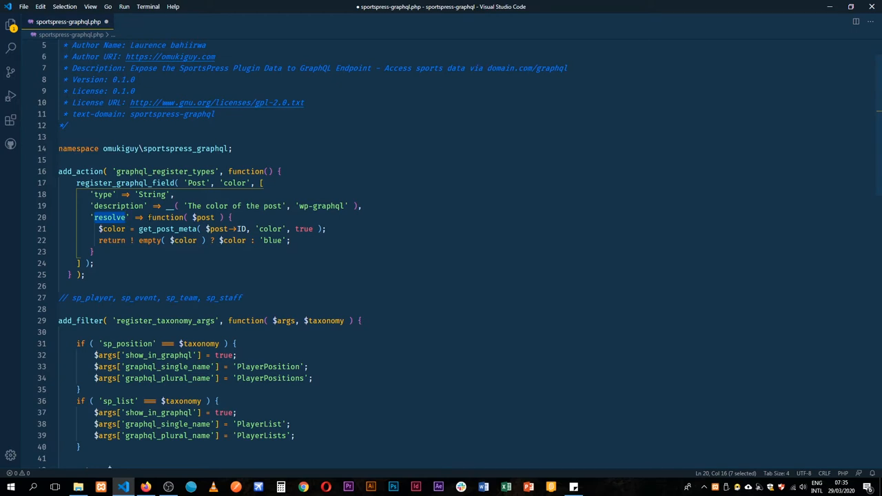
pyautogui.moveTo(92, 218); pyautogui.dragTo(159, 240)
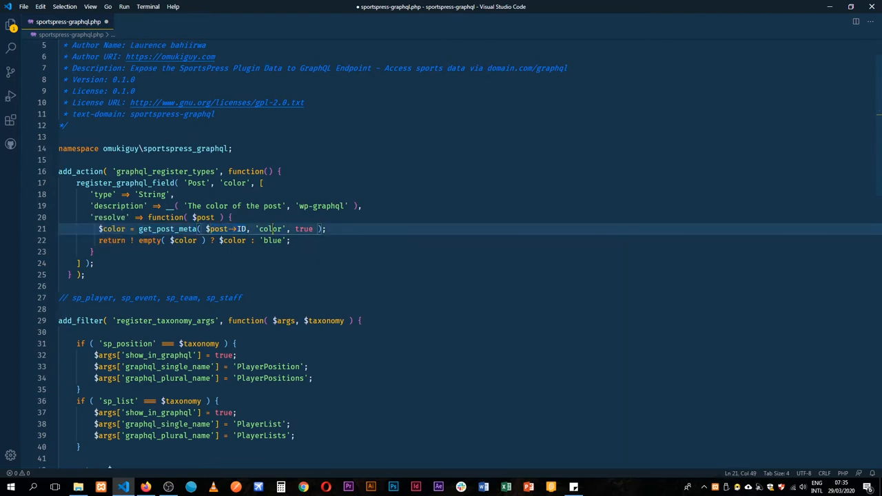
pyautogui.doubleClick(270, 229)
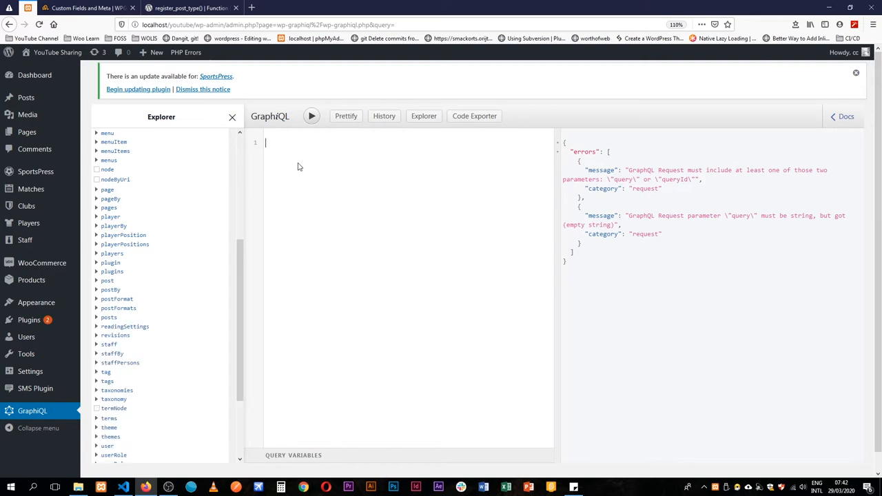
# Step: Run the GraphiQL query { posts { nodes { id color } } }, which returns 'blue' for each post
pyautogui.click(109, 317)
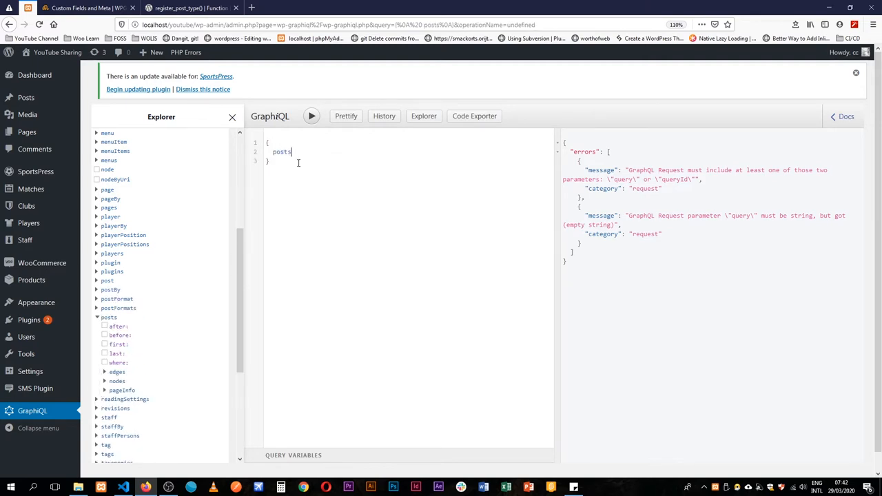
pyautogui.write('{')
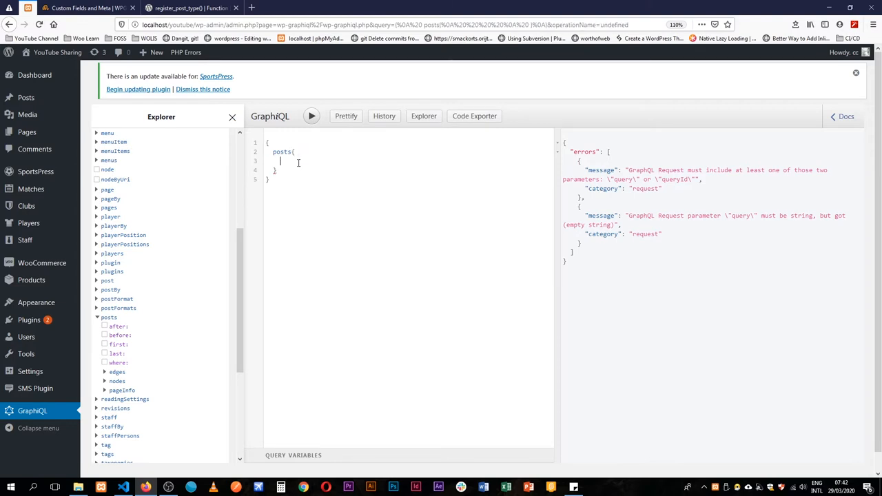
pyautogui.write('nodes{')
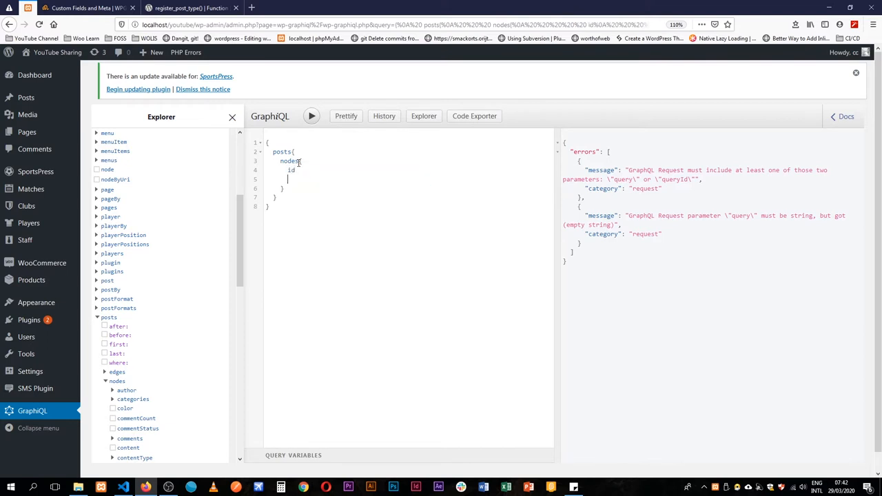
pyautogui.write('c')
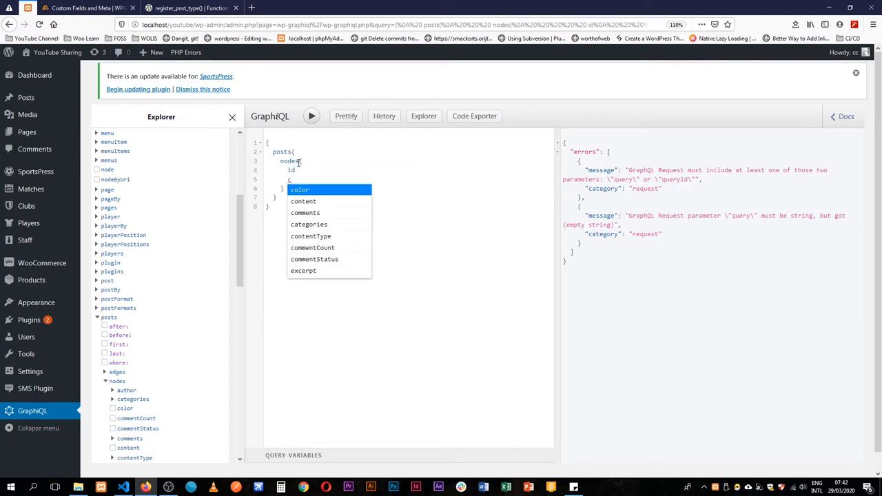
pyautogui.click(300, 190)
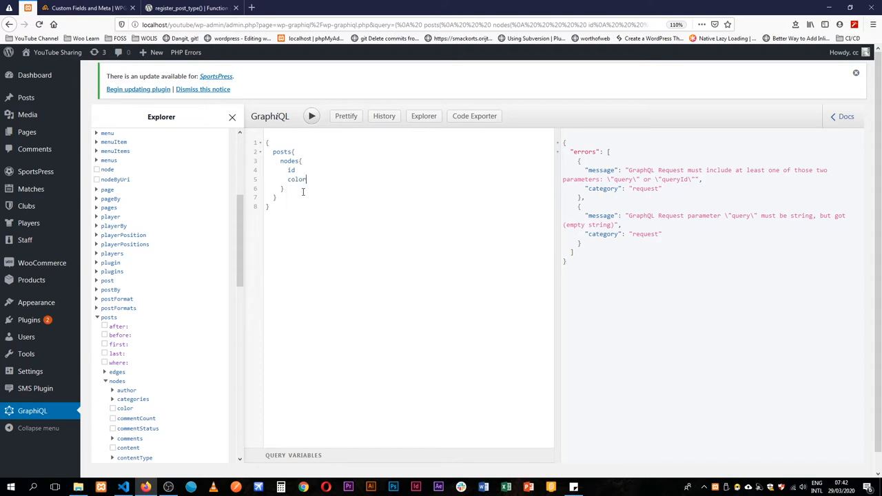
pyautogui.click(311, 116)
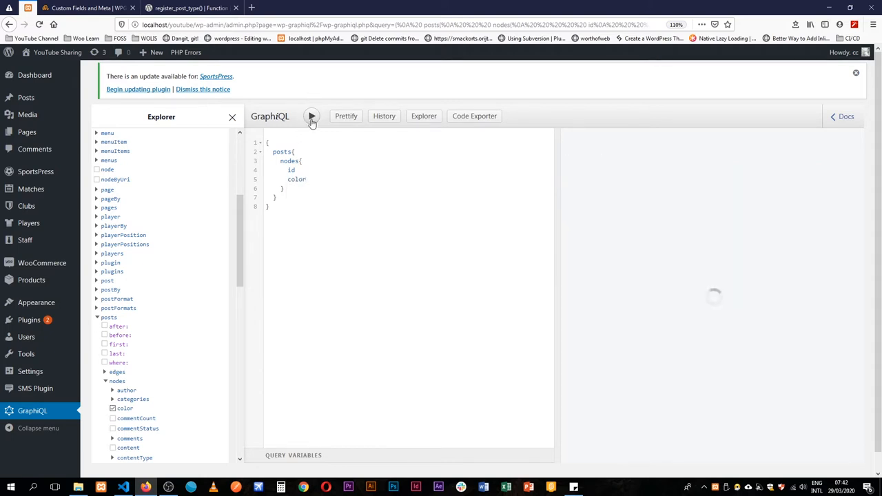
pyautogui.click(312, 116)
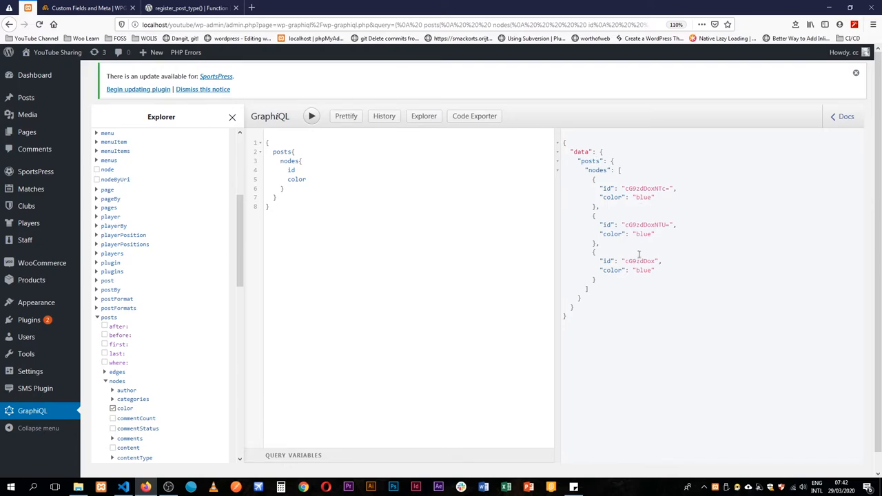
pyautogui.click(124, 483)
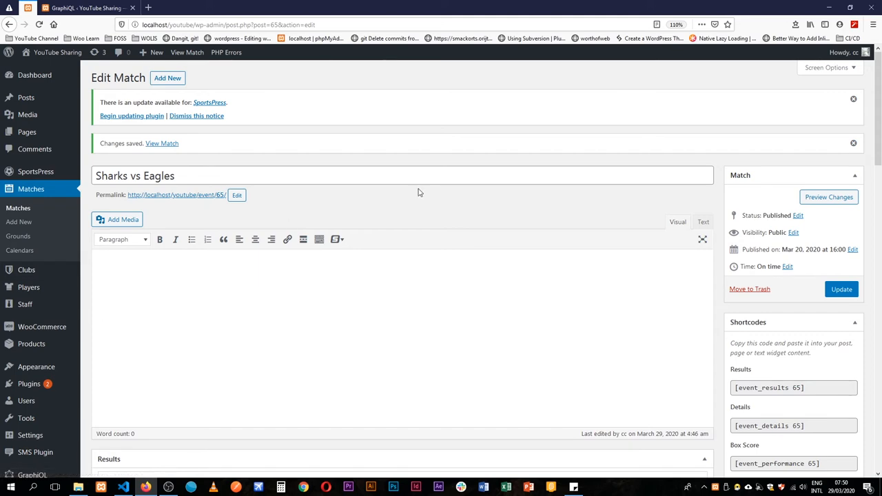
# Step: Inspect the Match Day input in developer tools to find its name, sp_day
pyautogui.scroll(-3)
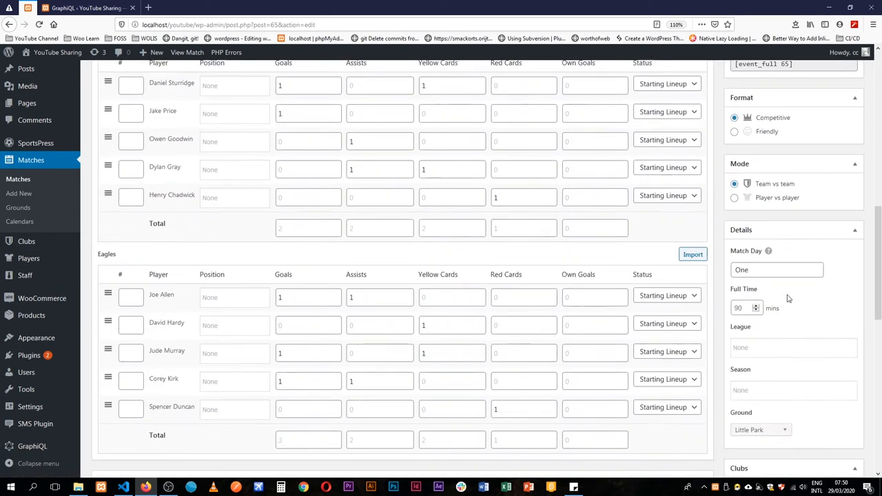
pyautogui.scroll(-3)
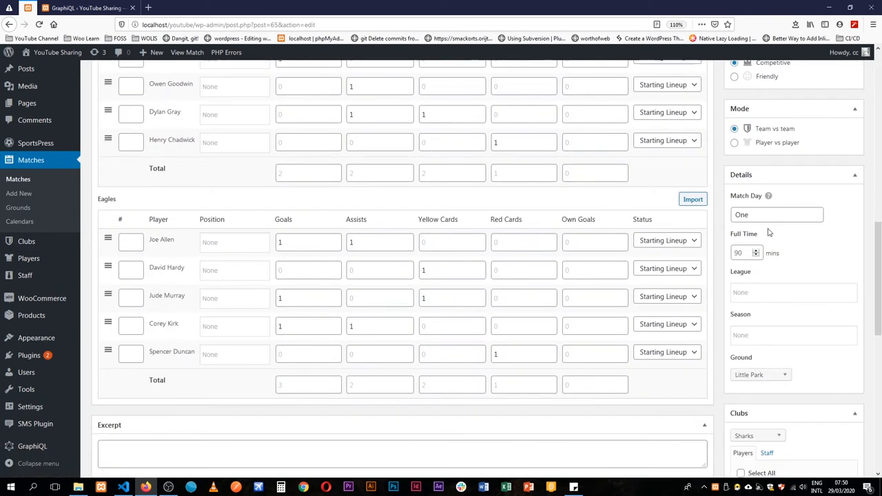
pyautogui.rightClick(776, 215)
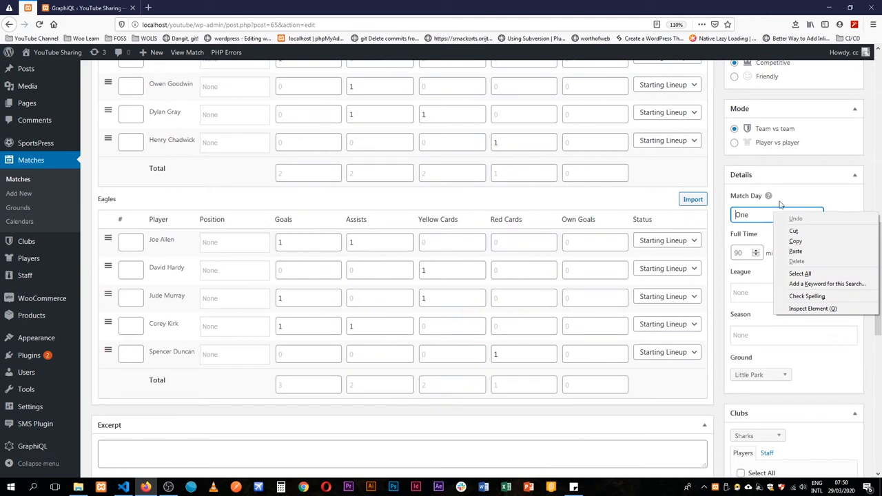
pyautogui.moveTo(813, 309)
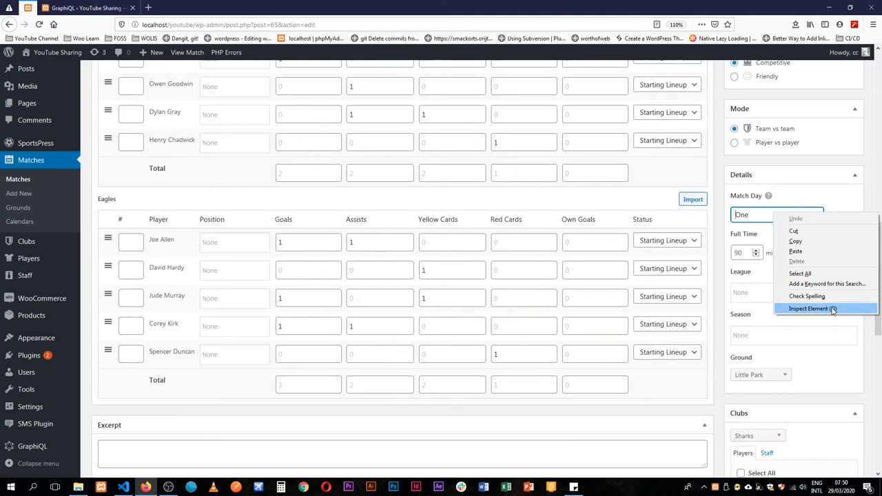
pyautogui.click(808, 308)
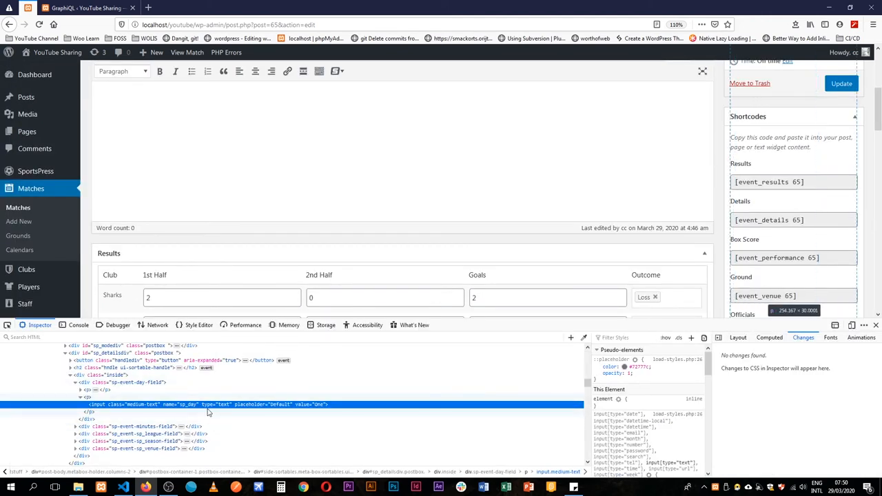
pyautogui.rightClick(207, 405)
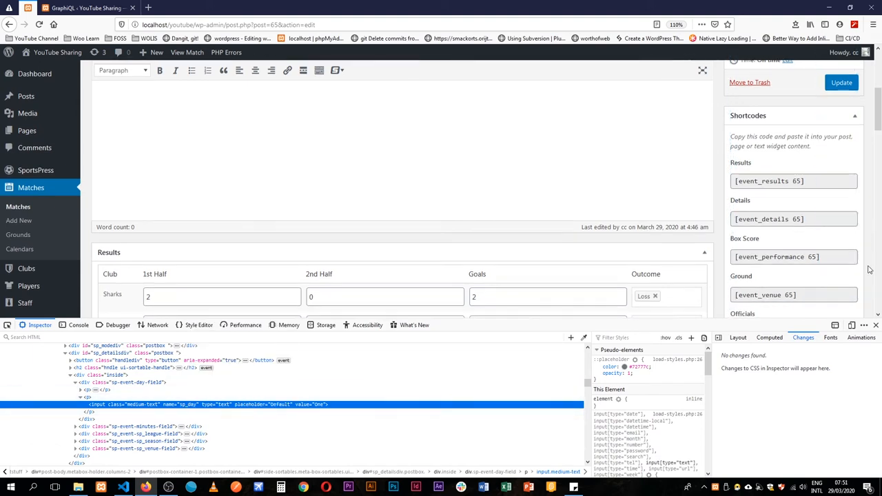
pyautogui.scroll(-3)
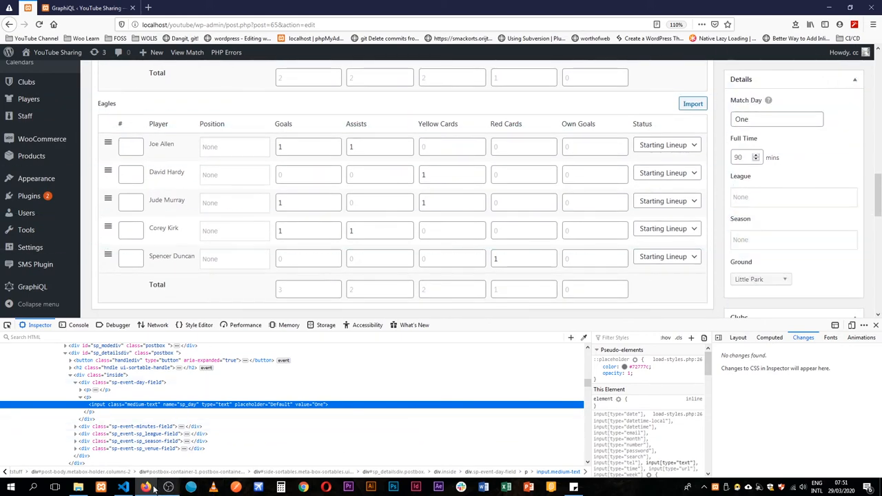
pyautogui.click(125, 483)
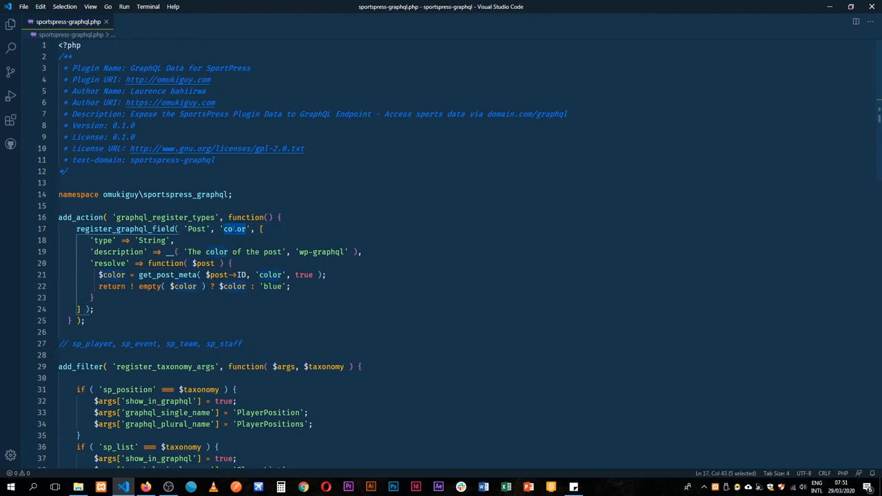
# Step: Change the field to 'matchday' on 'Event', reading the 'sp_day' meta key
pyautogui.write('sp_day')
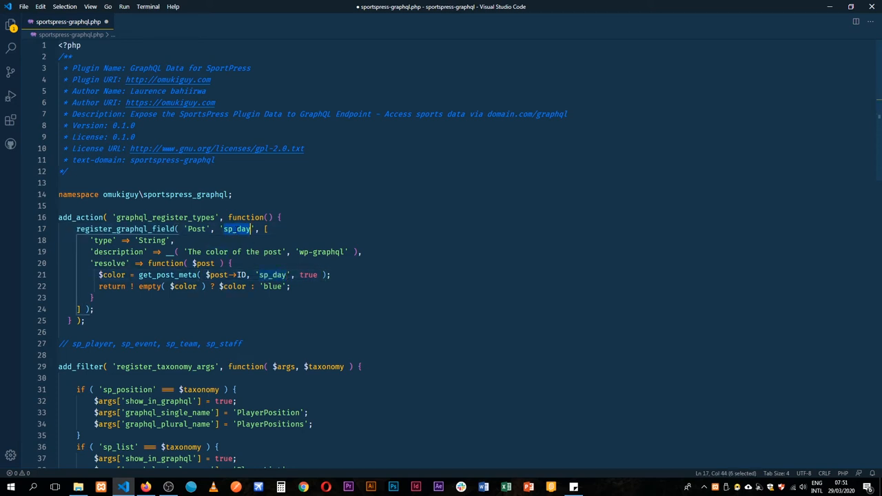
pyautogui.write('matchda')
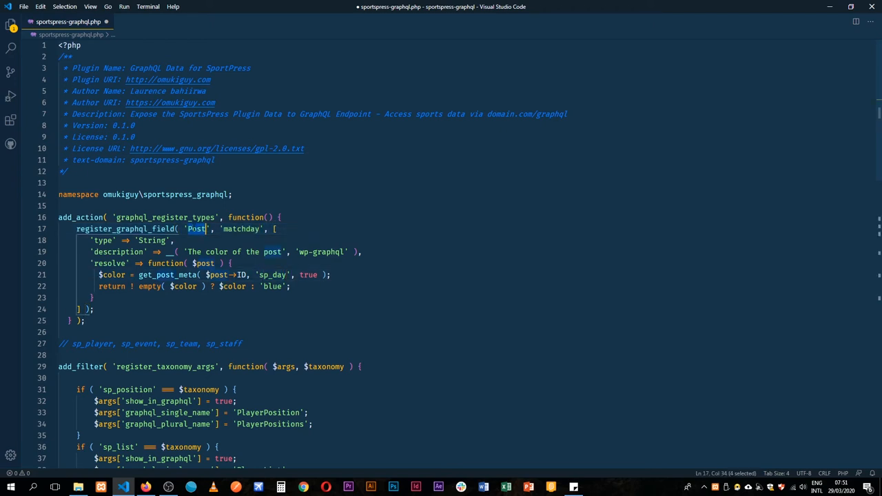
pyautogui.write('Even')
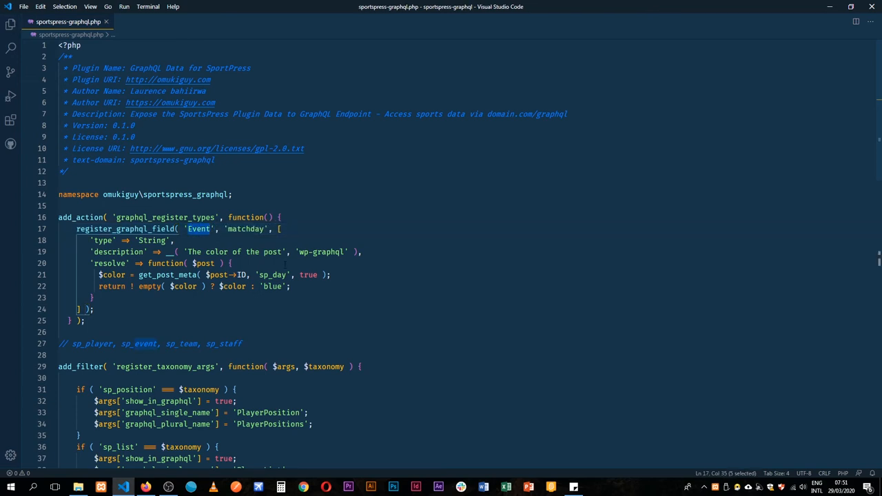
pyautogui.doubleClick(273, 275)
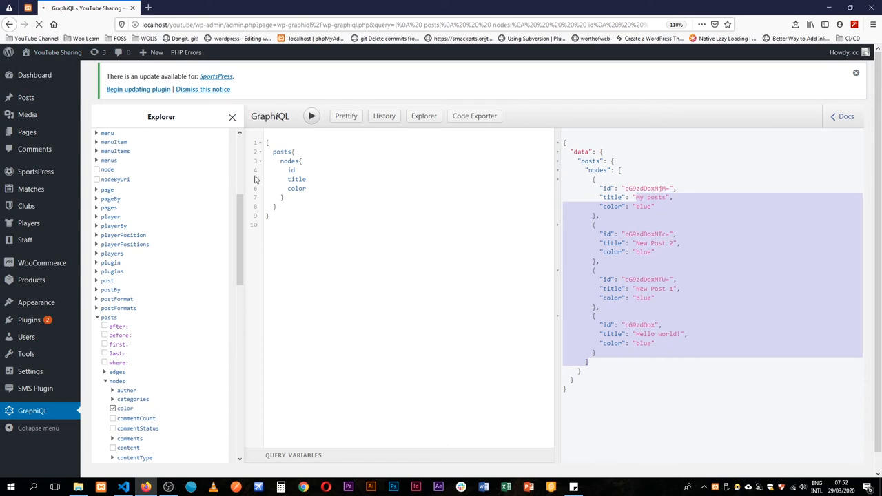
# Step: Switch the query to events with id, title and matchday, then run it
pyautogui.write('events')
pyautogui.write('m')
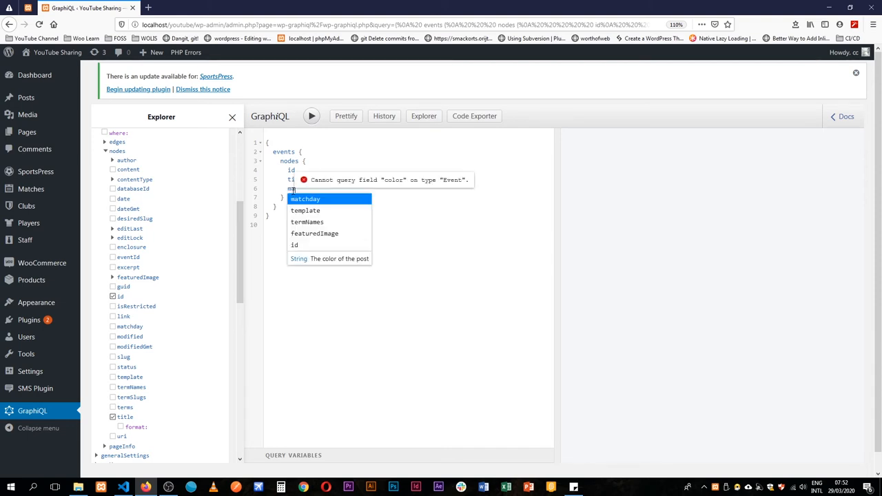
pyautogui.click(306, 200)
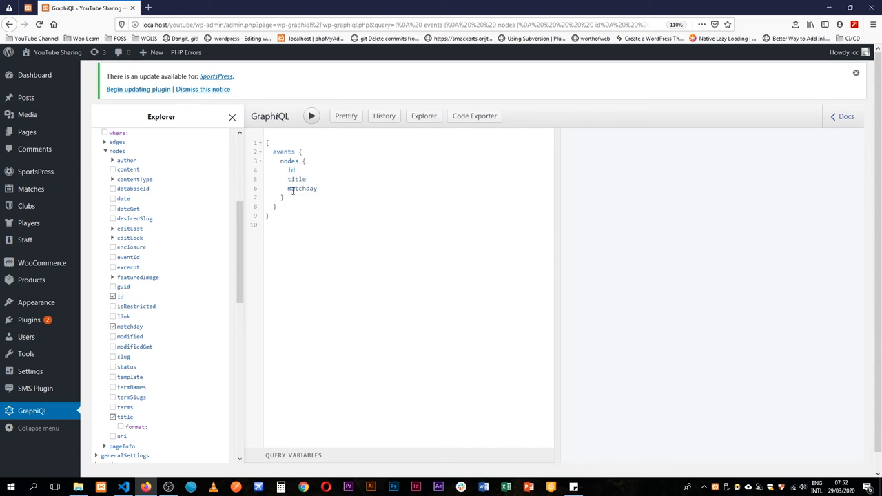
pyautogui.click(312, 116)
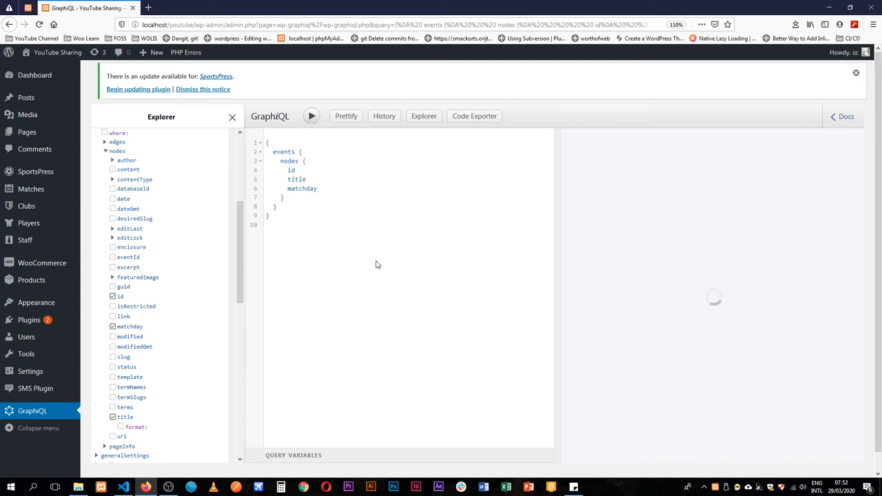
pyautogui.click(311, 116)
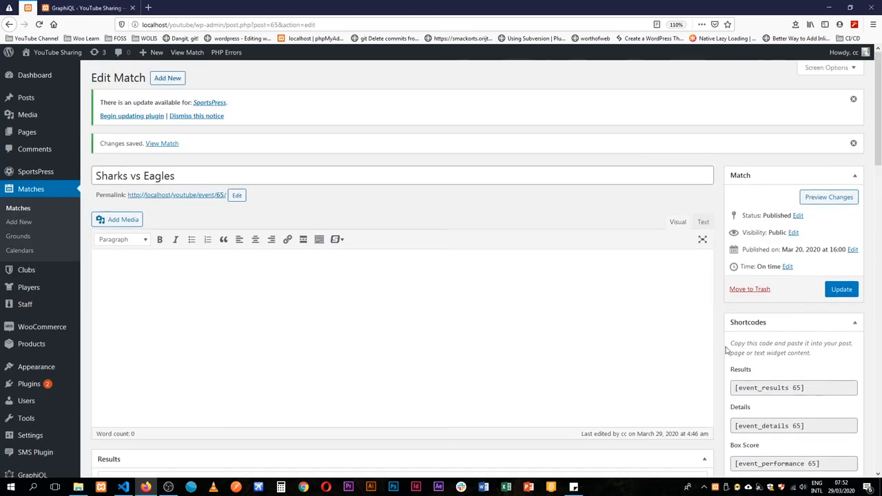
# Step: Edit the Sharks vs Eagles Match Day text box and update the match
pyautogui.scroll(-3)
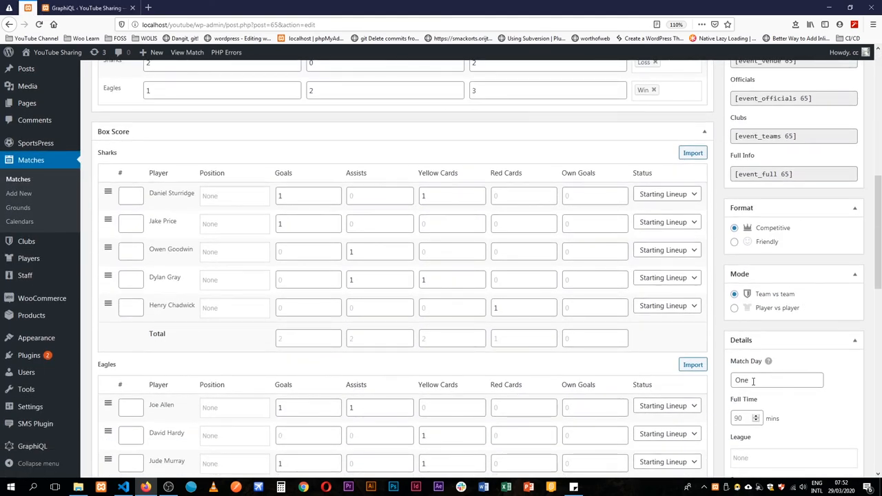
pyautogui.write('Te')
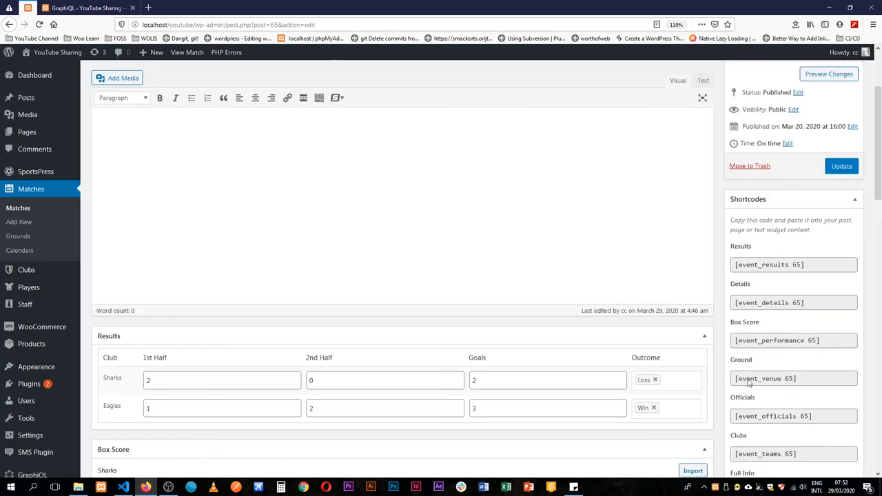
pyautogui.click(842, 167)
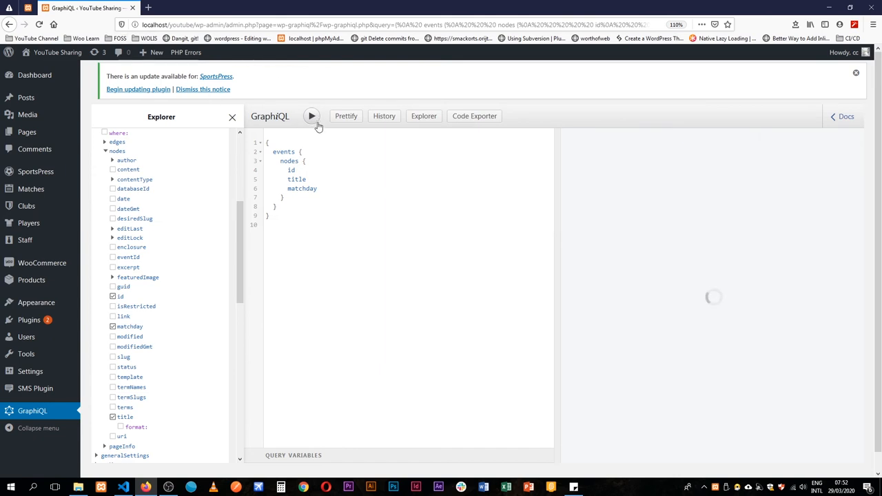
# Step: Rerun the events query, now showing matchday 'Two' for Sharks vs Eagles
pyautogui.click(312, 116)
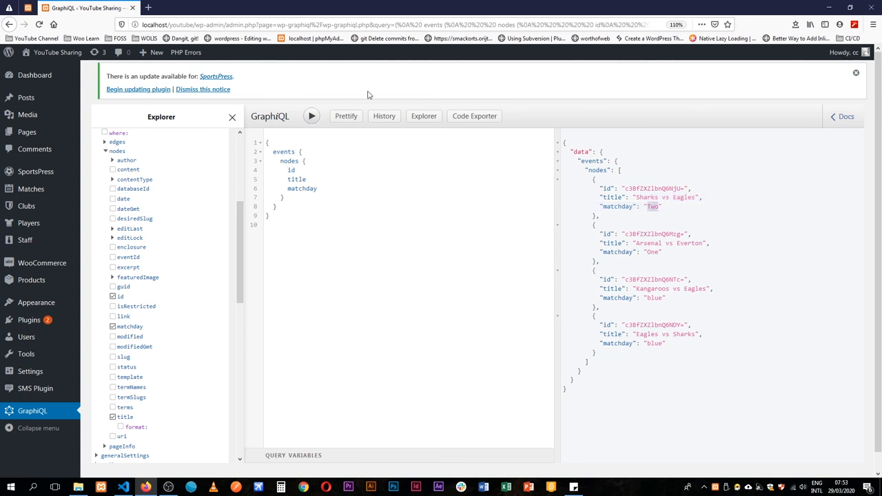
pyautogui.moveTo(124, 115)
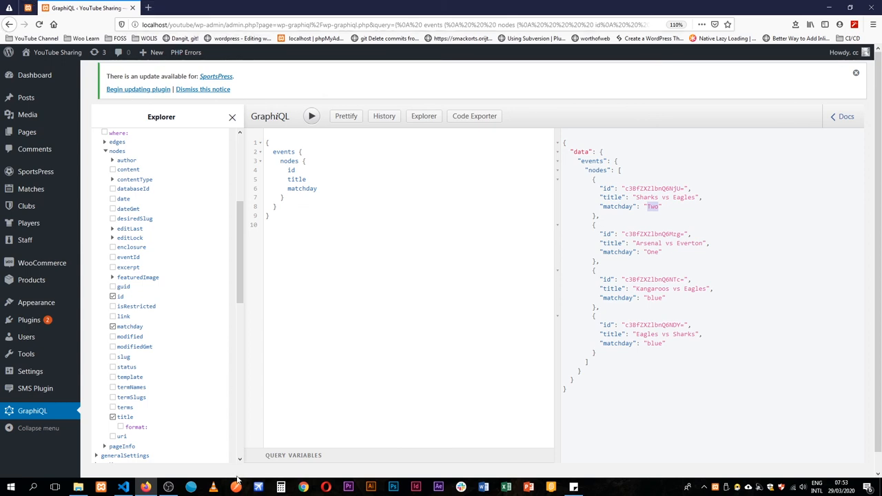
pyautogui.moveTo(223, 191)
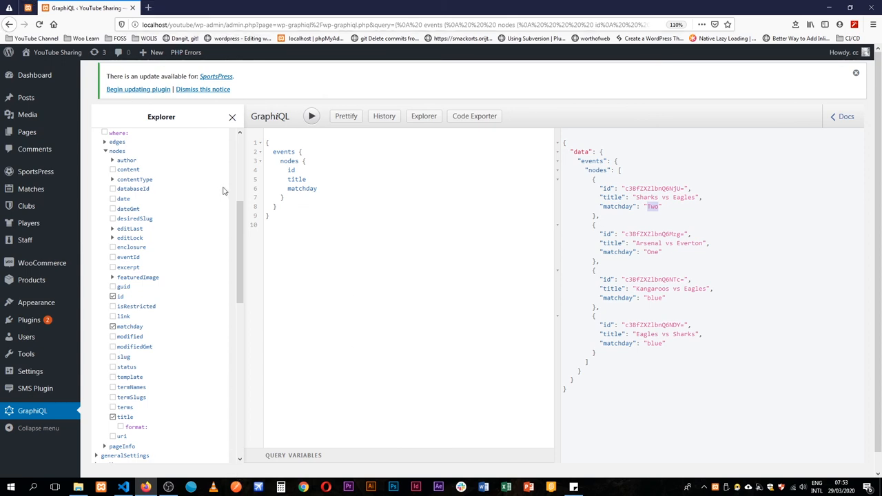
pyautogui.moveTo(421, 294)
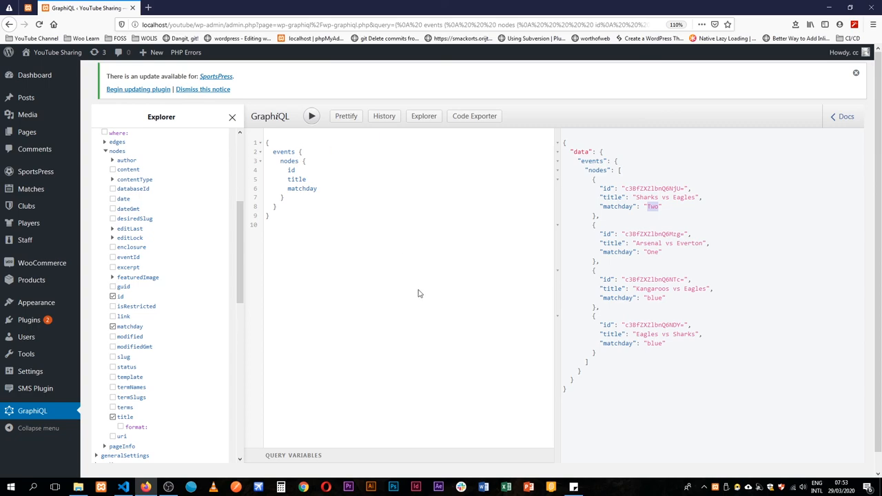